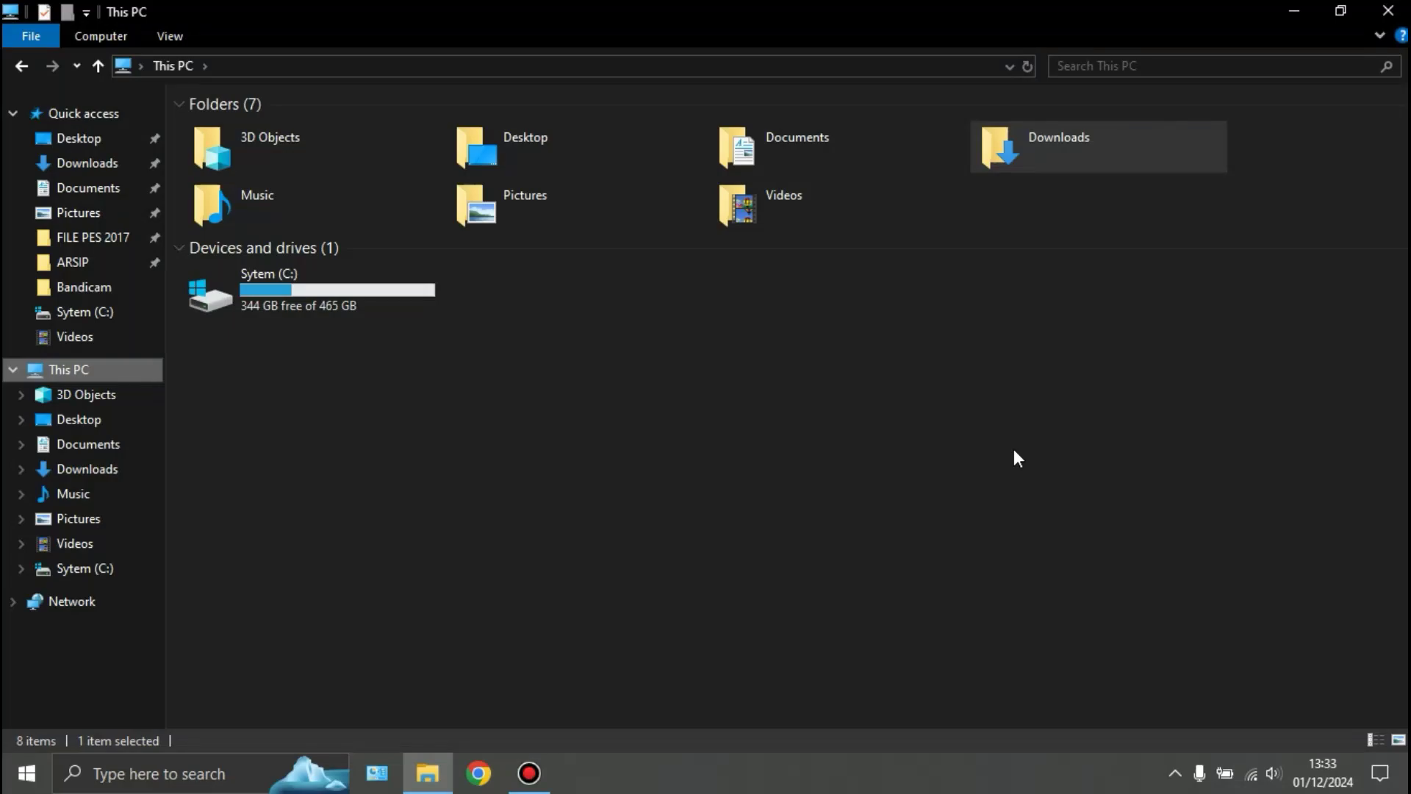
{"action": "mouse_move", "coordinate": [162, 441]}
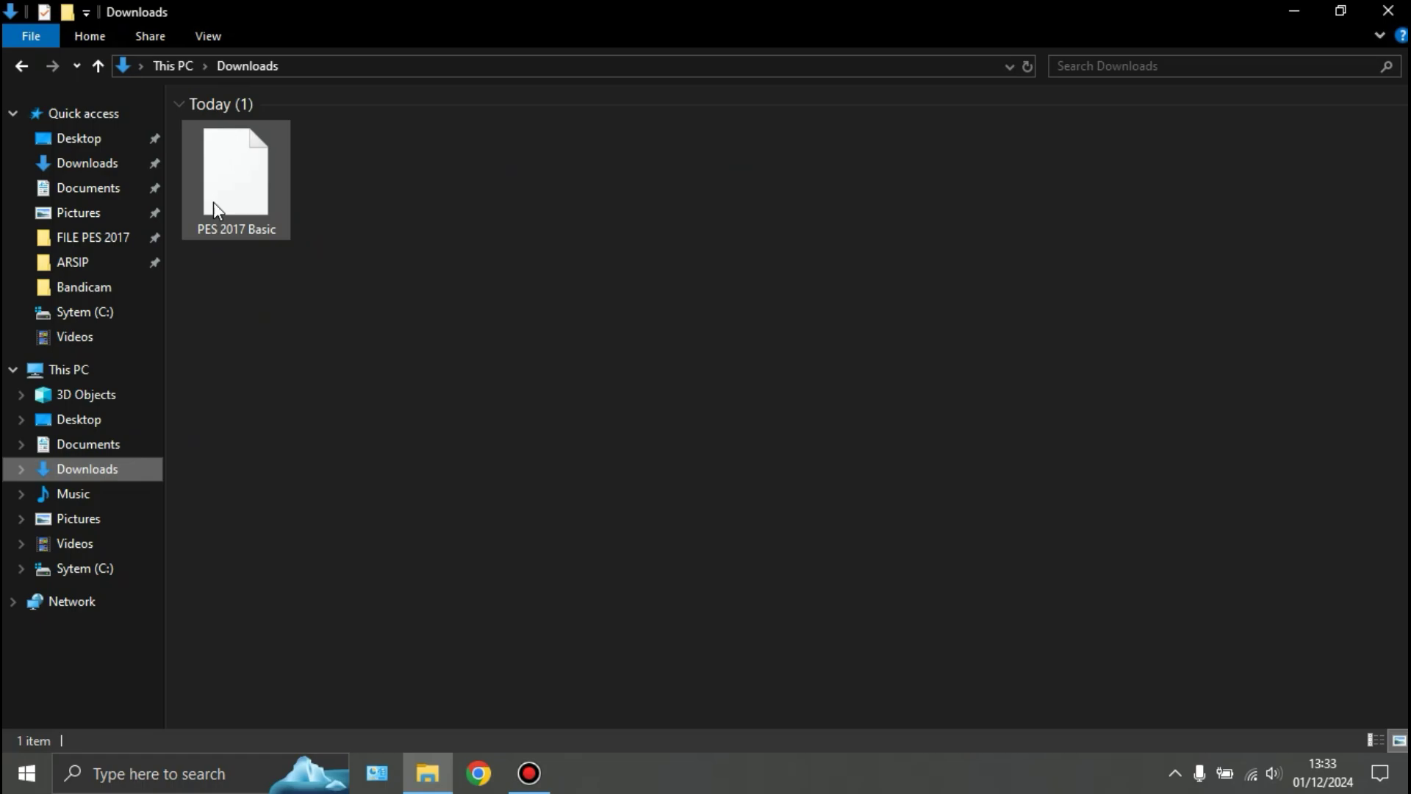
- Set the downloaded PES 2017 Basic file to open with Windows Explorer as an .iso disc image
{"action": "right_click", "coordinate": [235, 175]}
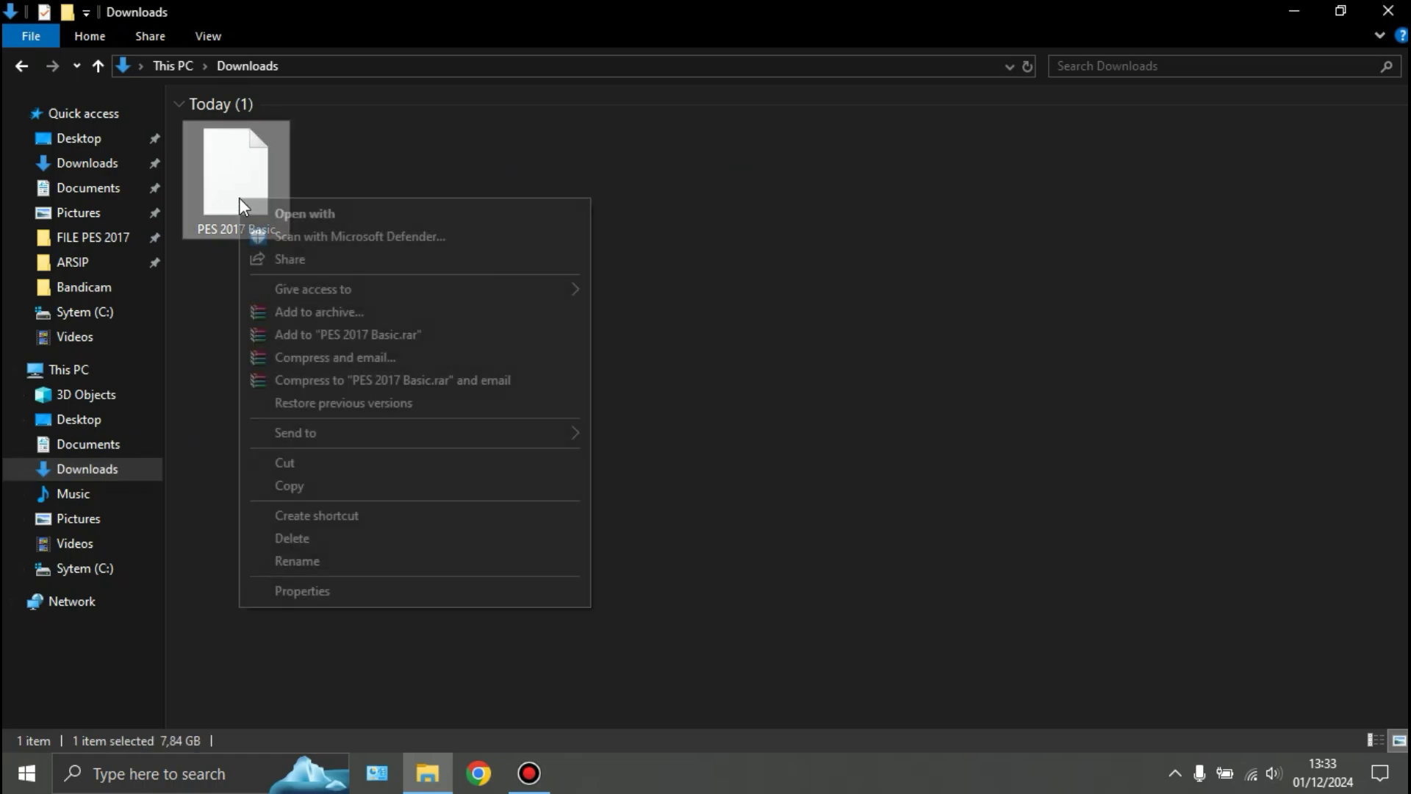
{"action": "left_click", "coordinate": [296, 560]}
{"action": "type", "text": "iso"}
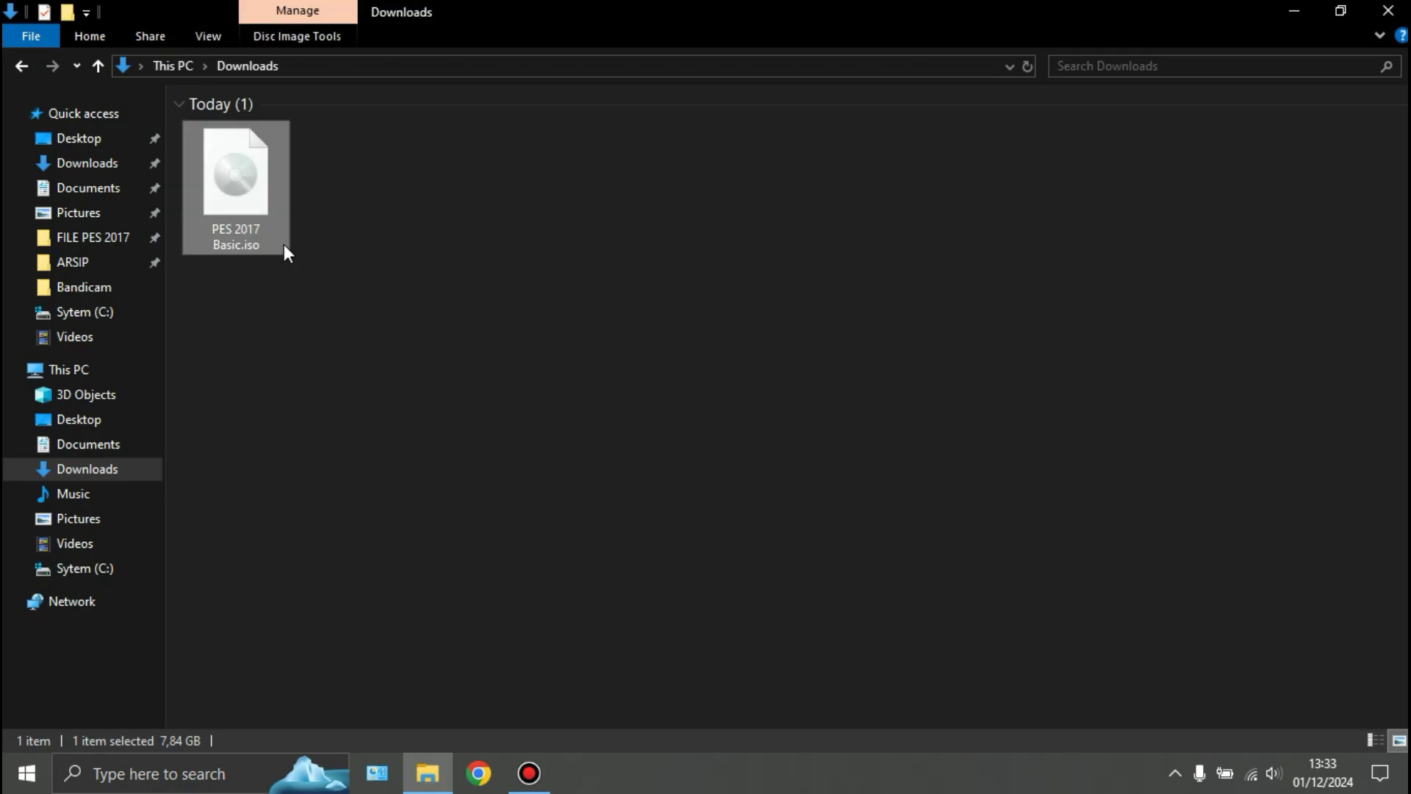
{"action": "mouse_move", "coordinate": [235, 191]}
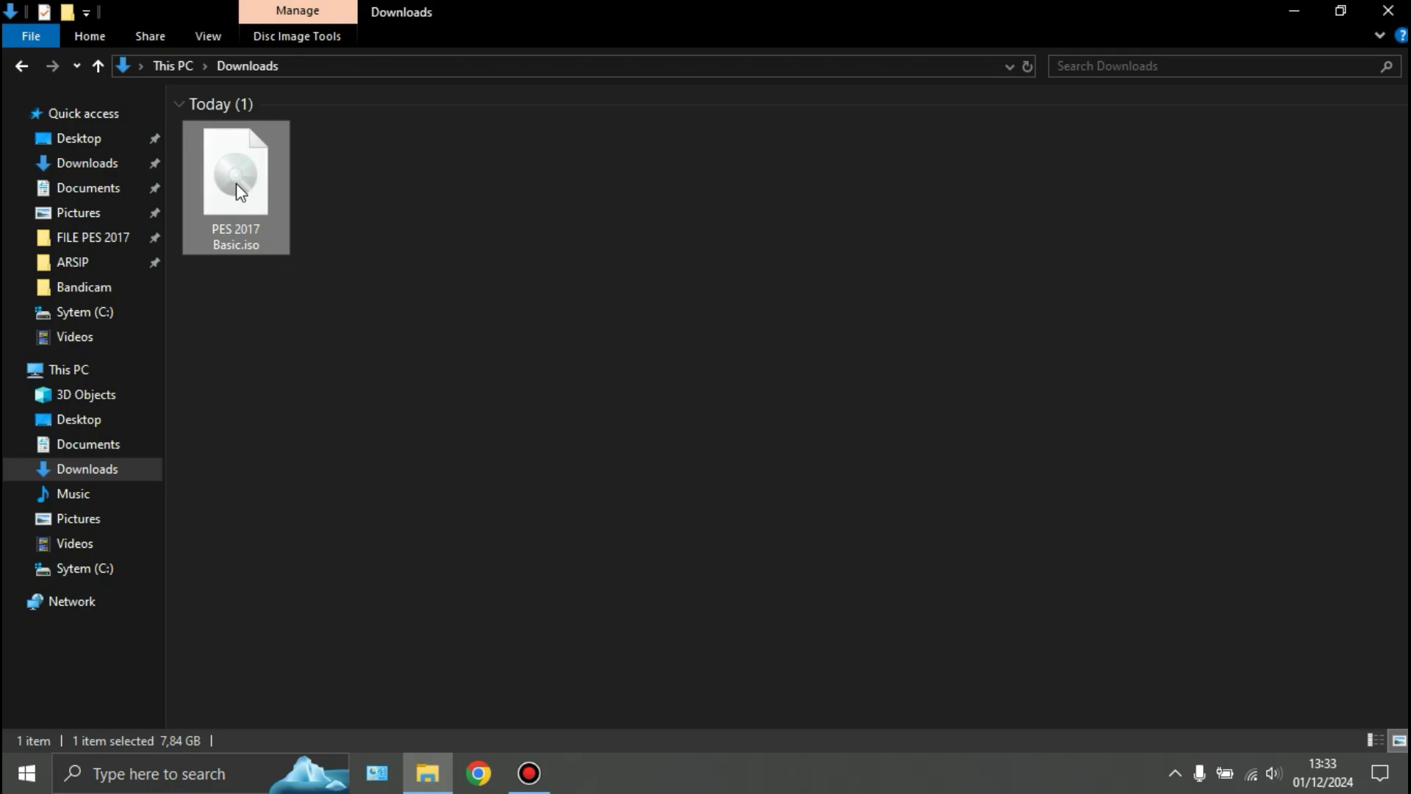
- Mount PES 2017 Basic.iso and select all the game files on the mounted disc for copying
{"action": "double_click", "coordinate": [235, 170]}
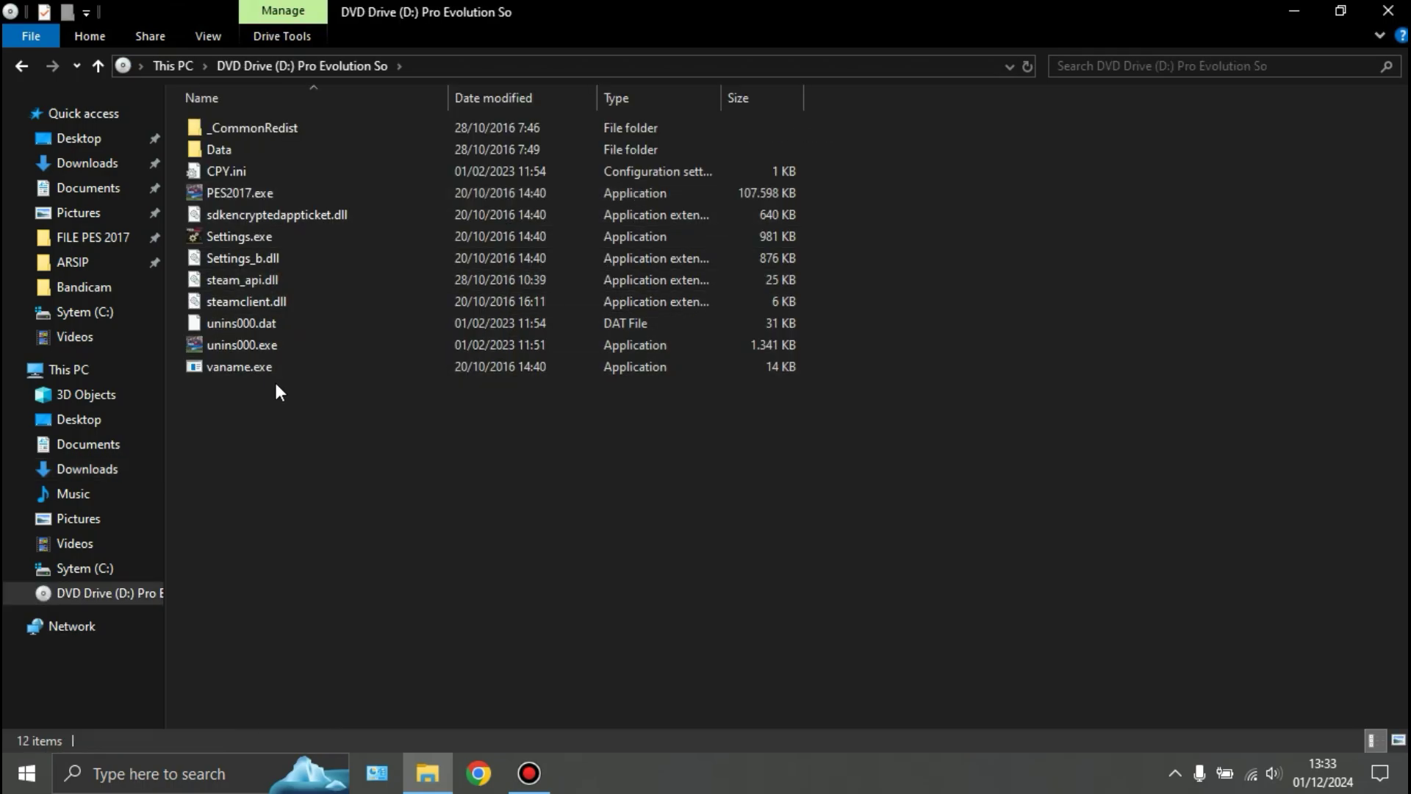
{"action": "key", "text": "ctrl+a"}
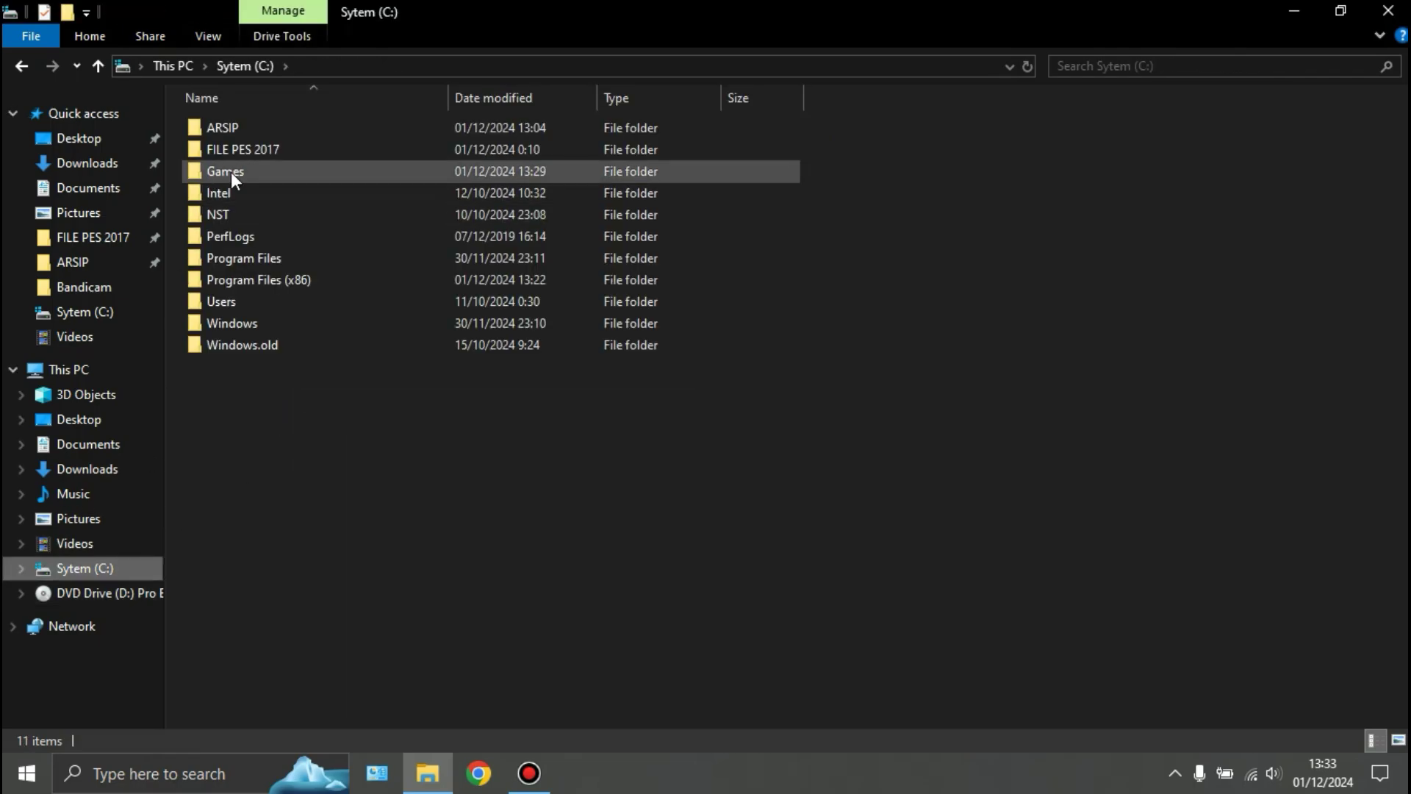
- Inside C:\Games, create a new folder named 'Pro Evolution Soccer 2017'
{"action": "double_click", "coordinate": [224, 171]}
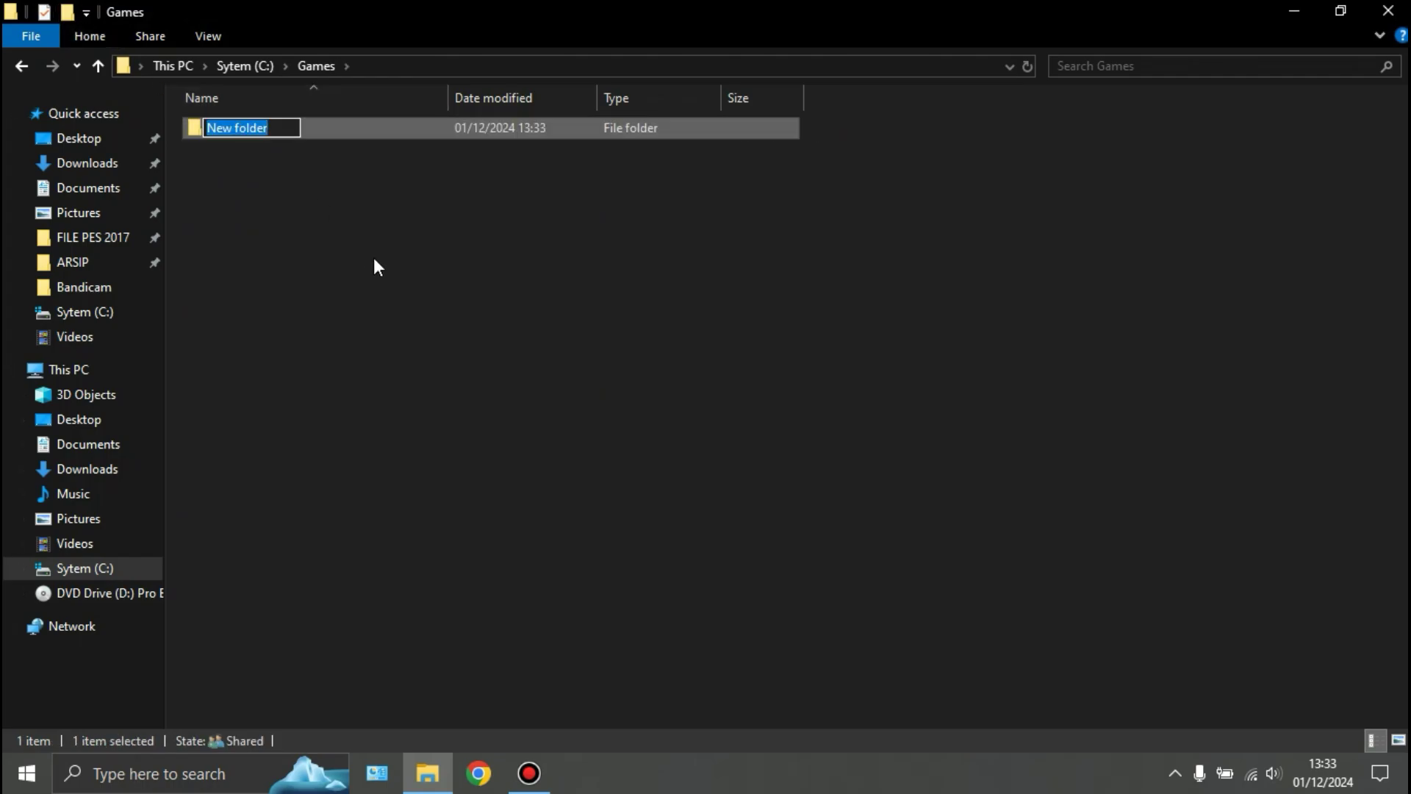
{"action": "type", "text": "Pro E"}
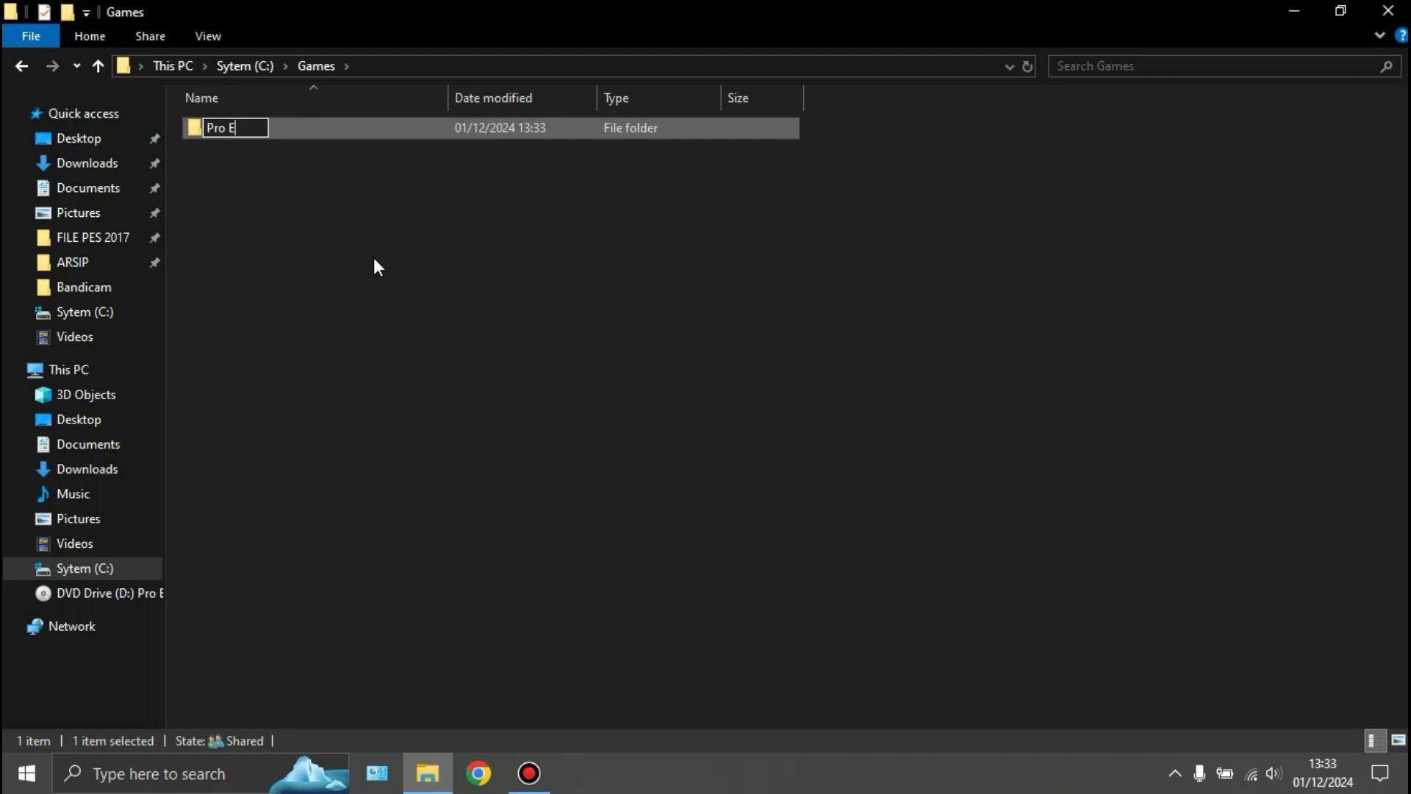
{"action": "type", "text": "volu"}
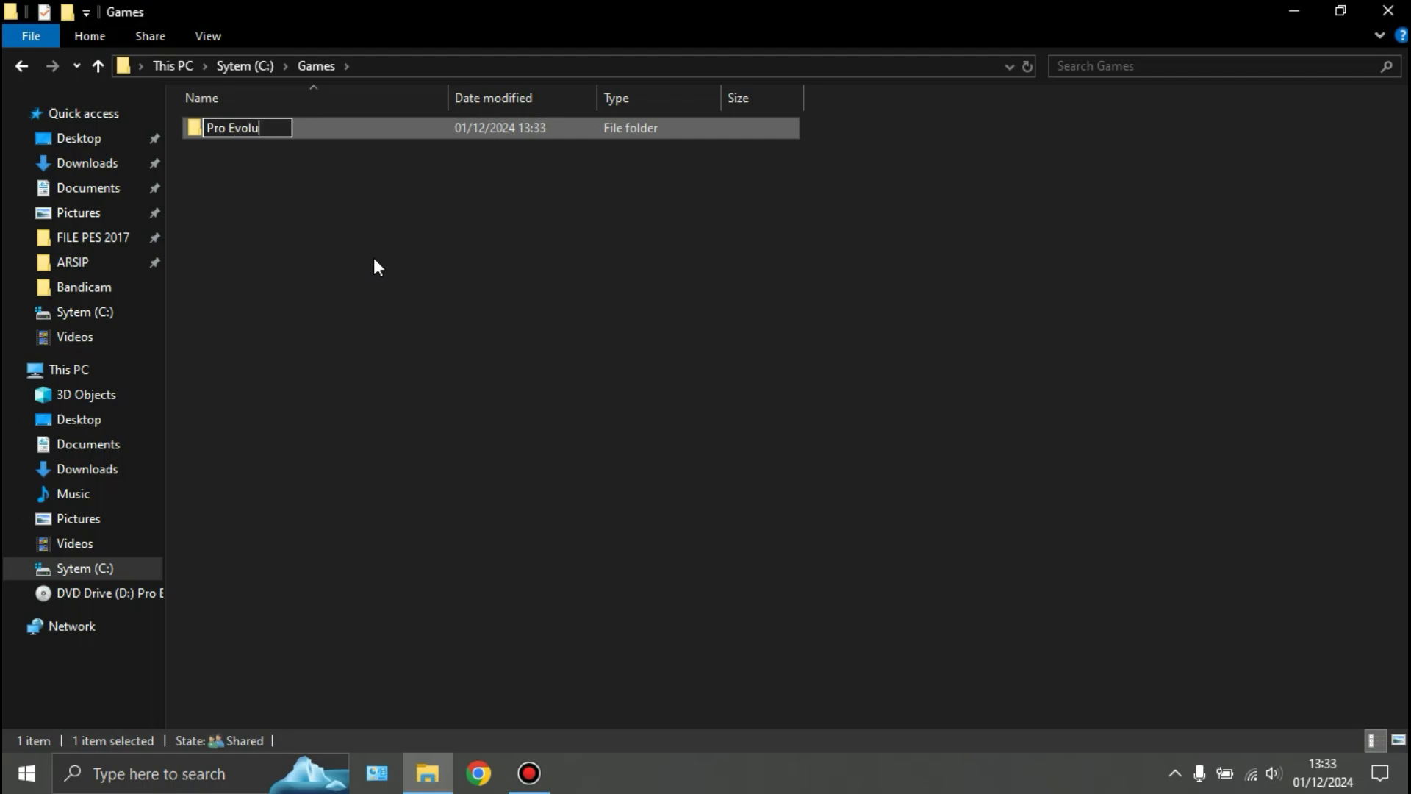
{"action": "type", "text": "tion"}
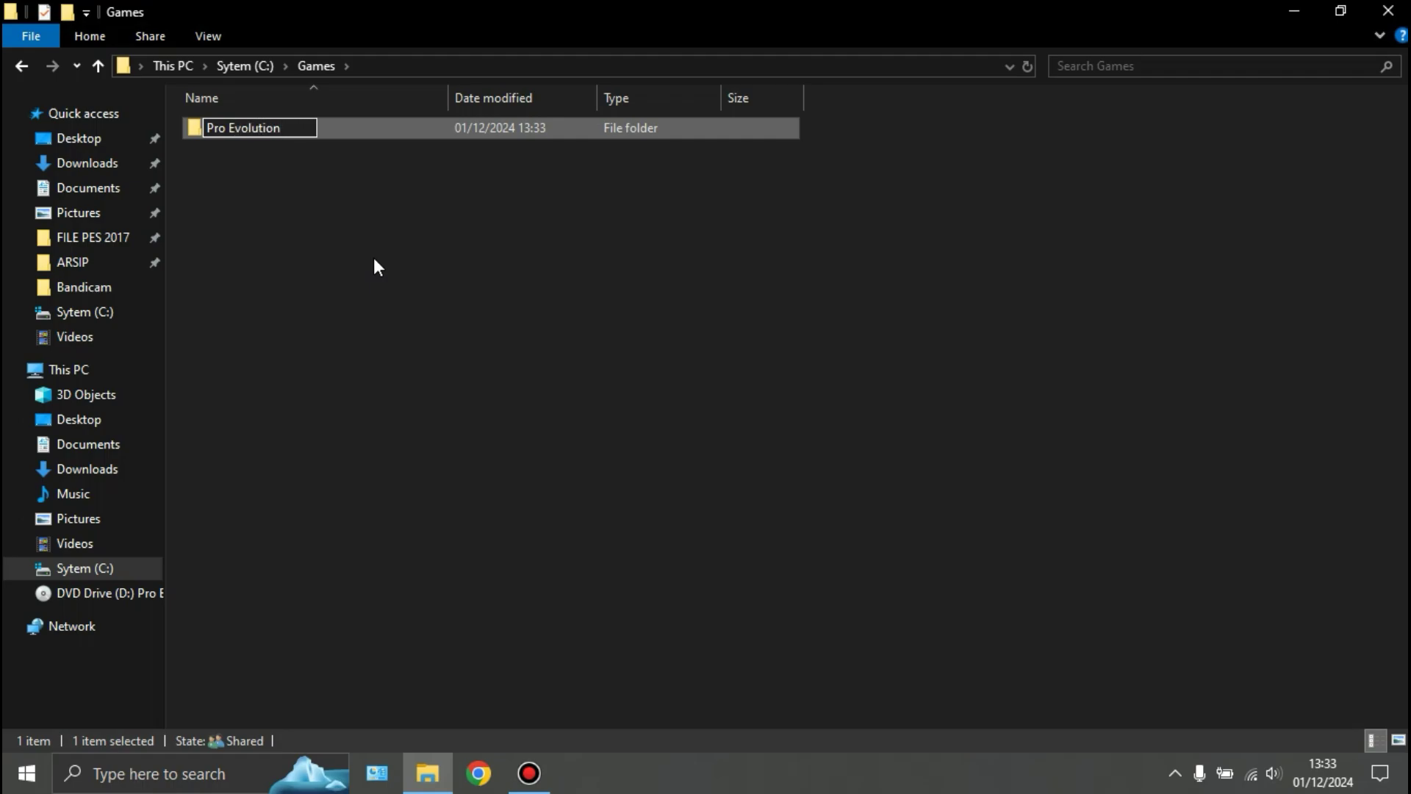
{"action": "type", "text": "Soccer 201"}
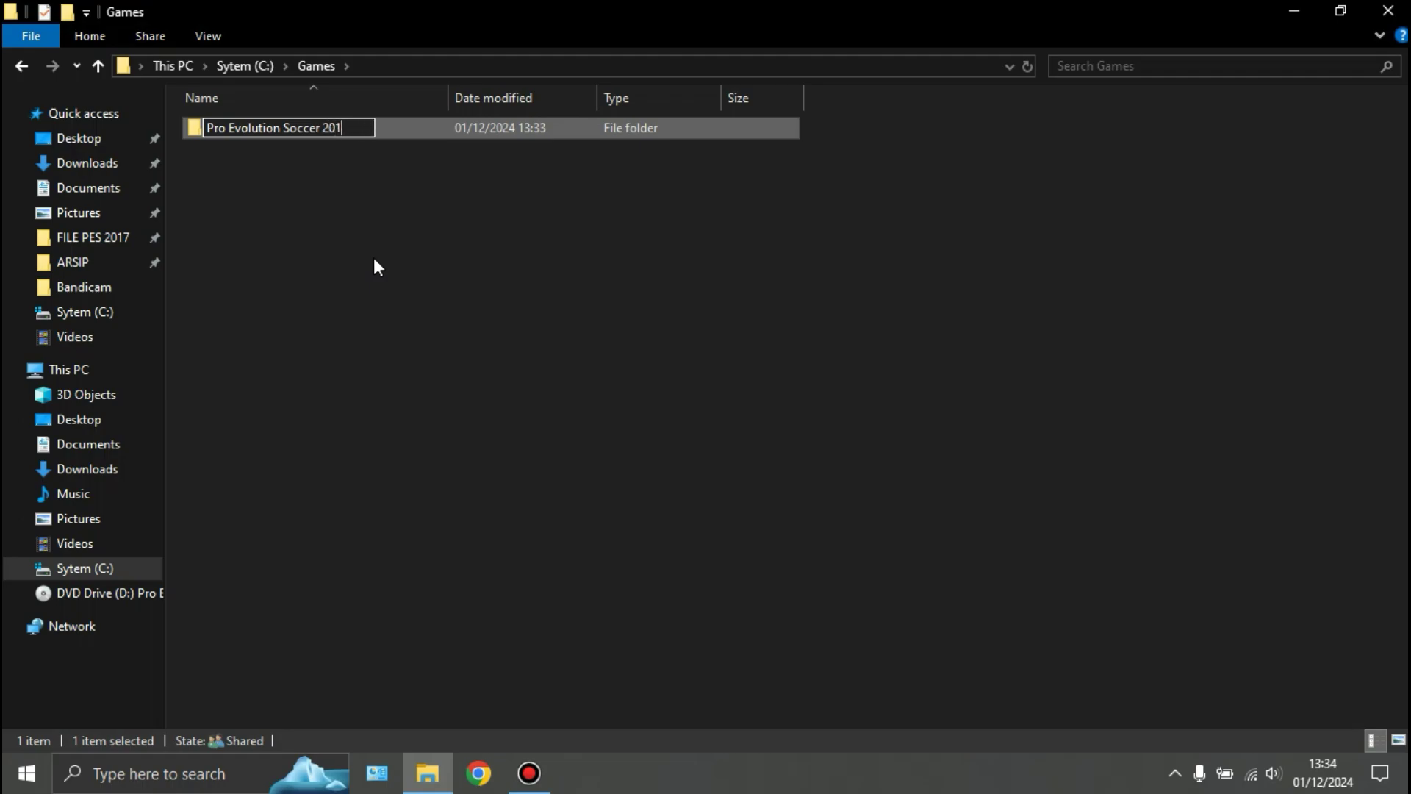
{"action": "key", "text": "Return"}
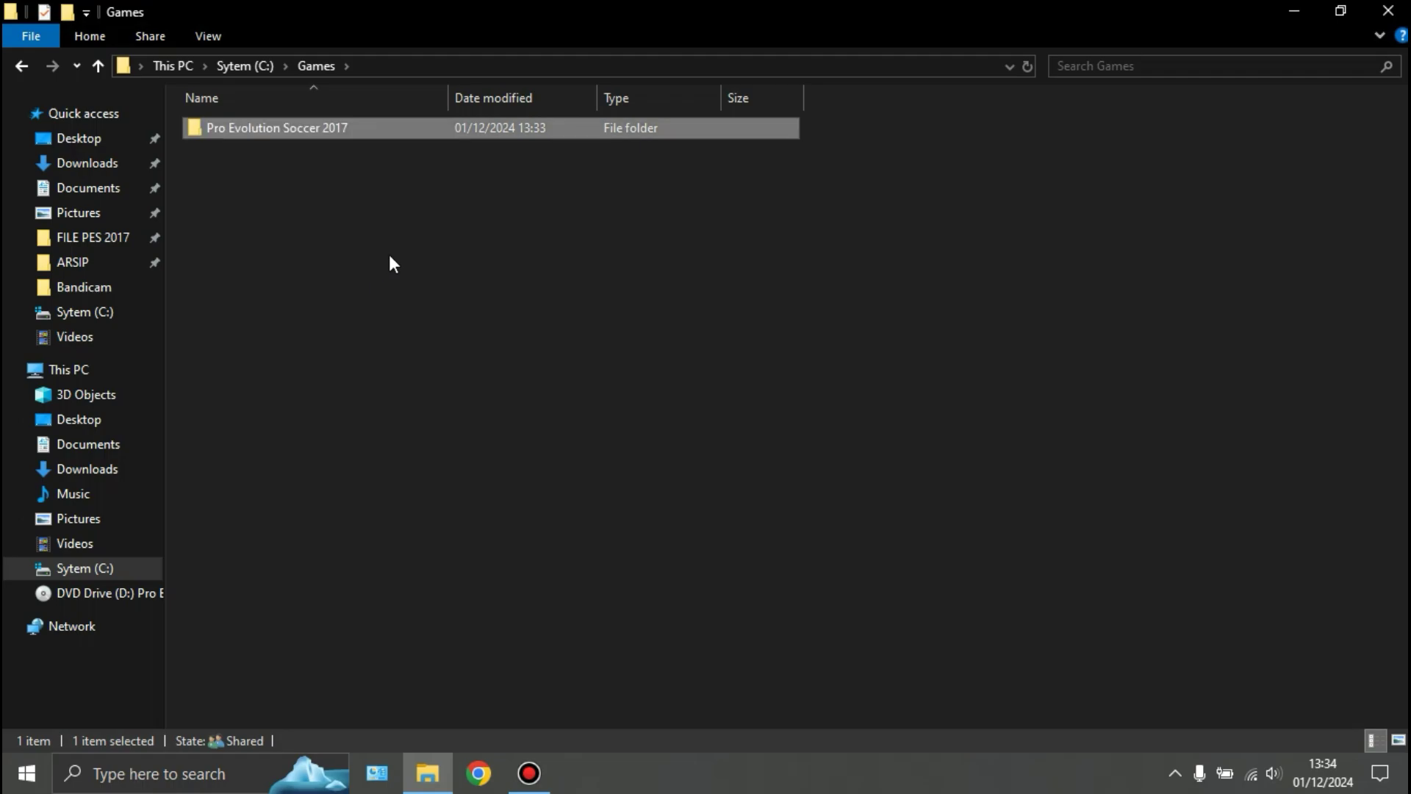
- Paste the copied disc files into the new folder and watch the detailed copy progress
{"action": "double_click", "coordinate": [276, 128]}
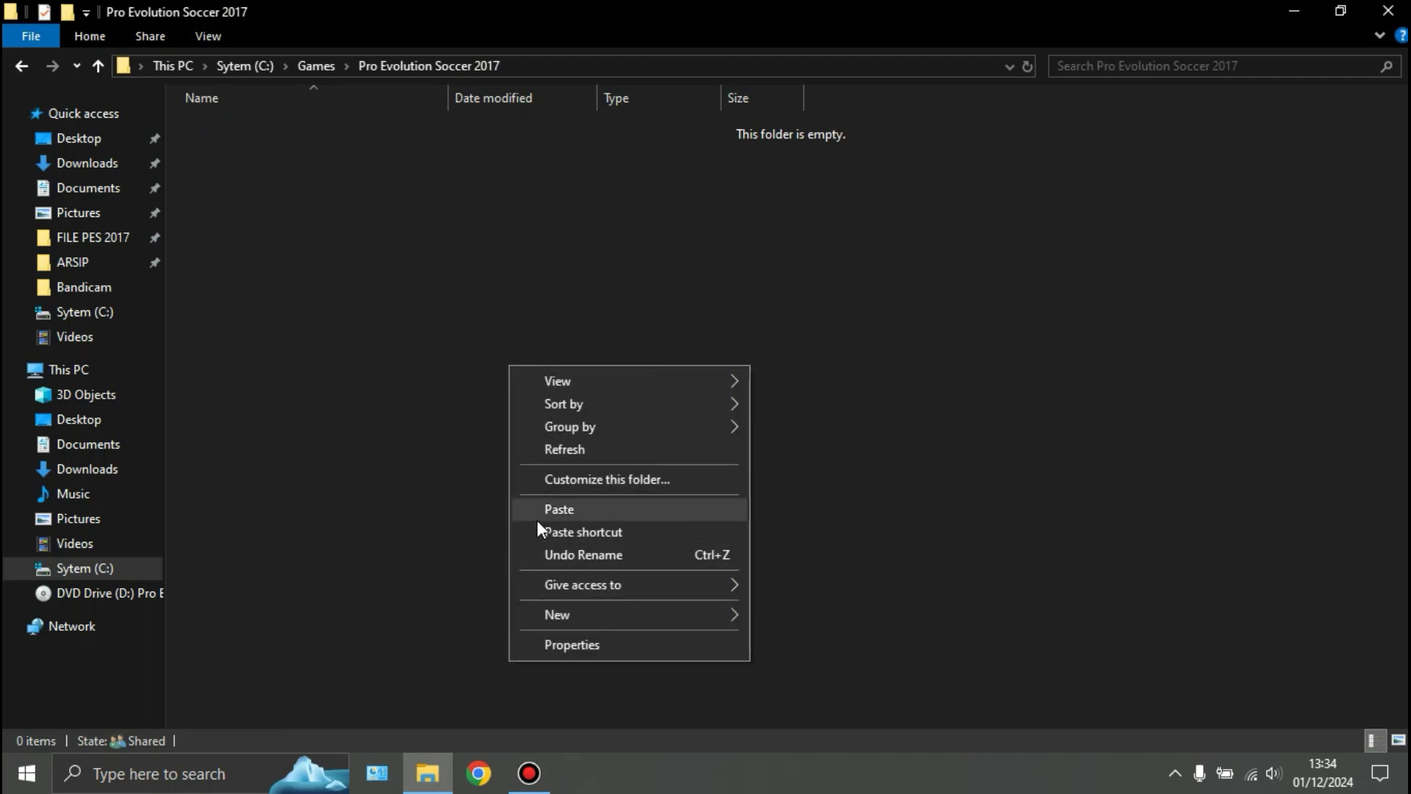
{"action": "left_click", "coordinate": [559, 508]}
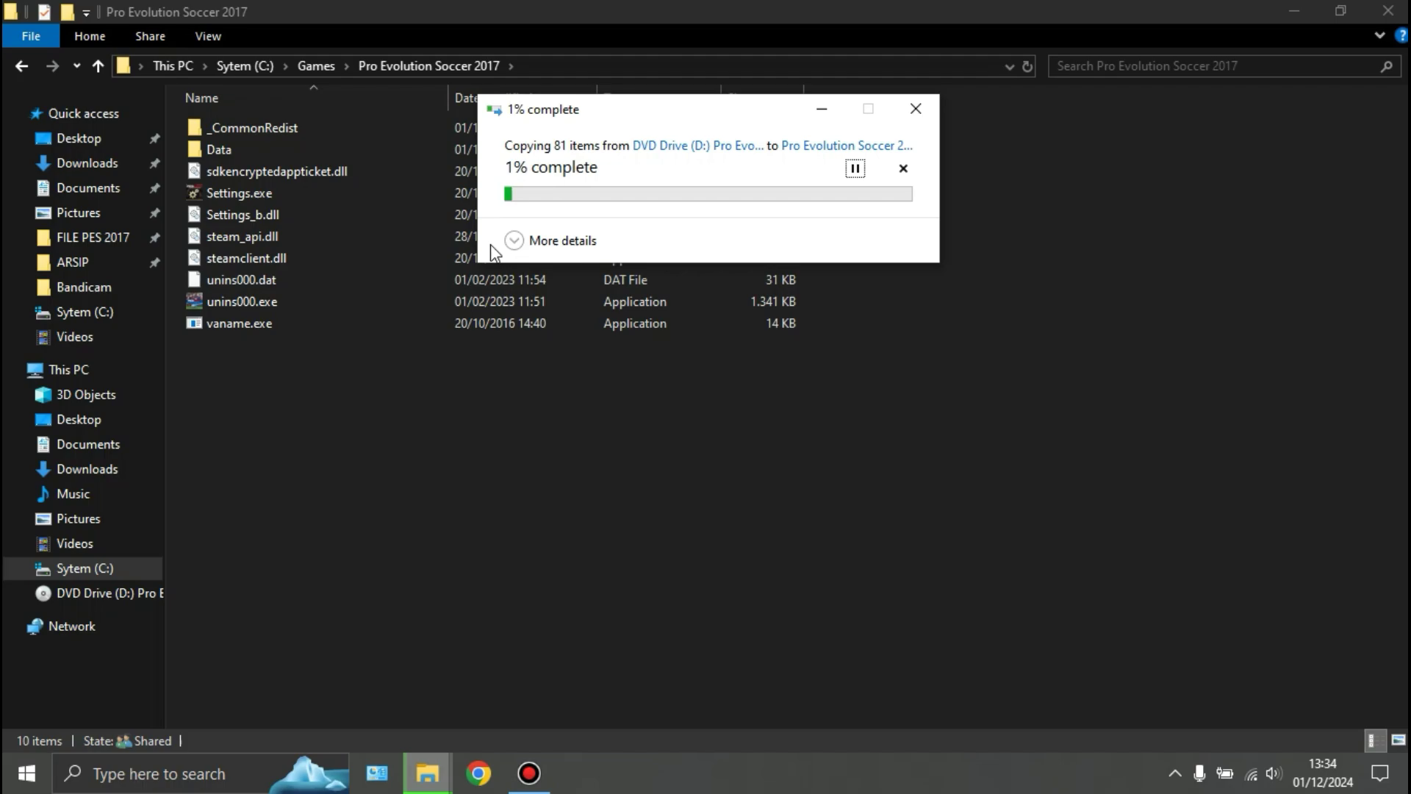
{"action": "left_click", "coordinate": [562, 239]}
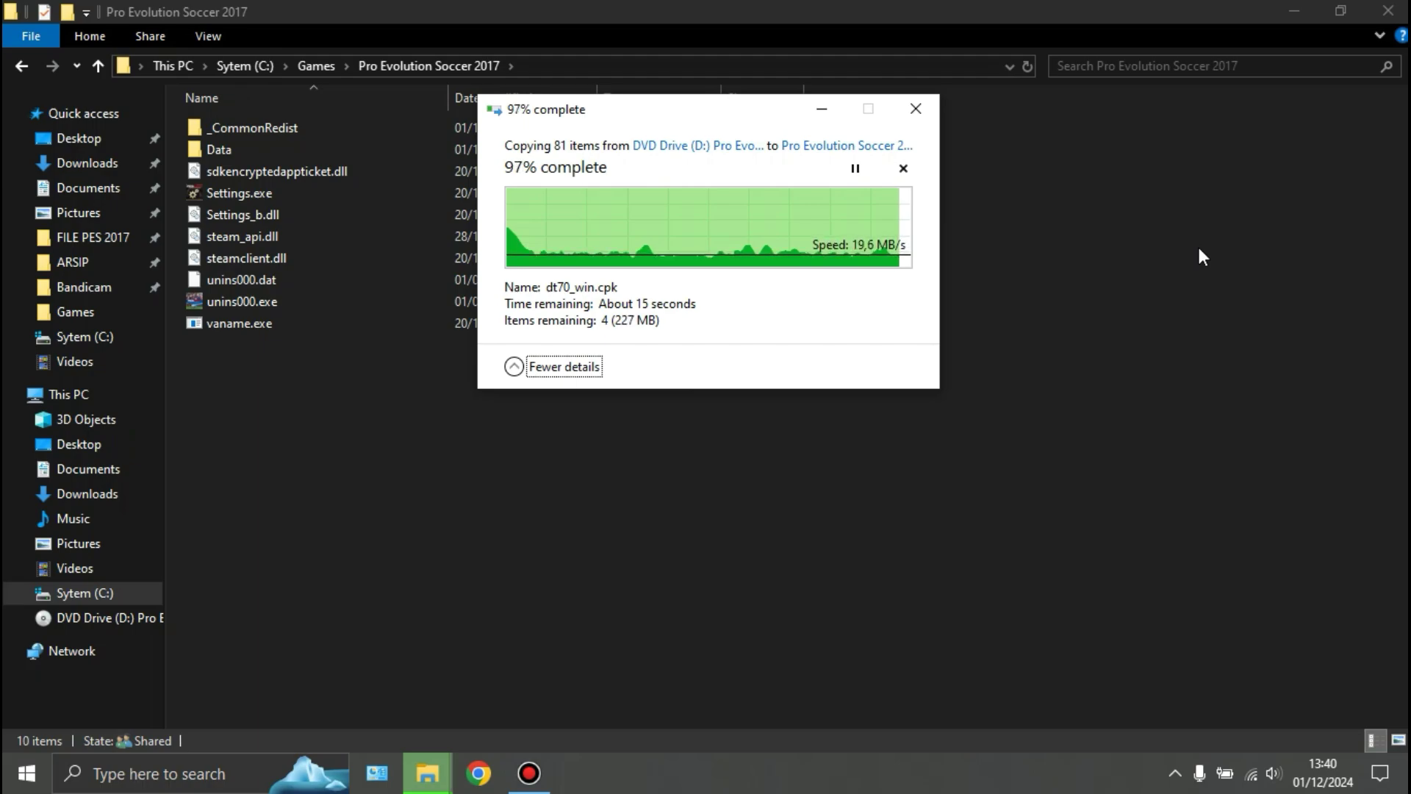
{"action": "mouse_move", "coordinate": [1060, 351]}
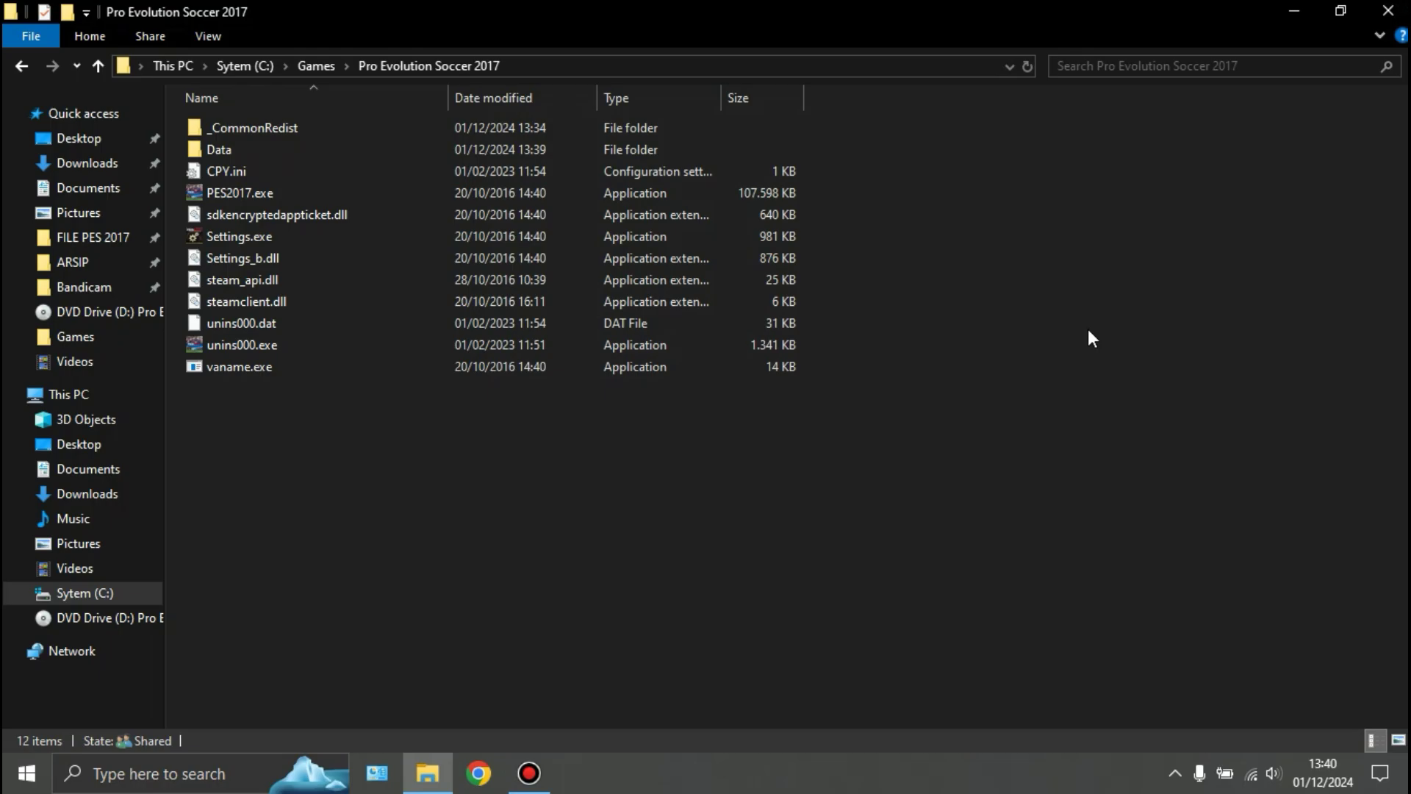
- Launch PES2017.exe as administrator, reaching the minimum system requirements warning
{"action": "left_click", "coordinate": [239, 192]}
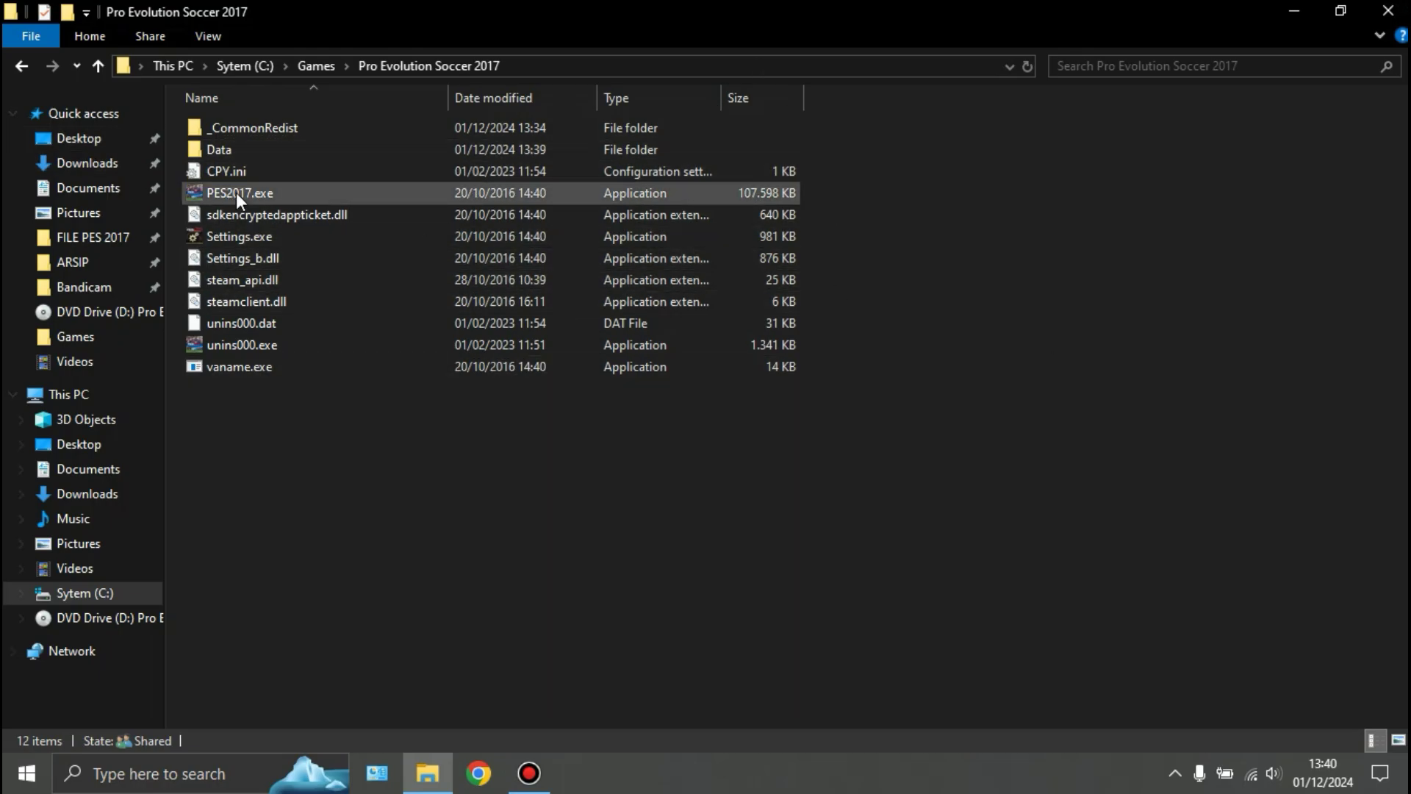
{"action": "right_click", "coordinate": [238, 192]}
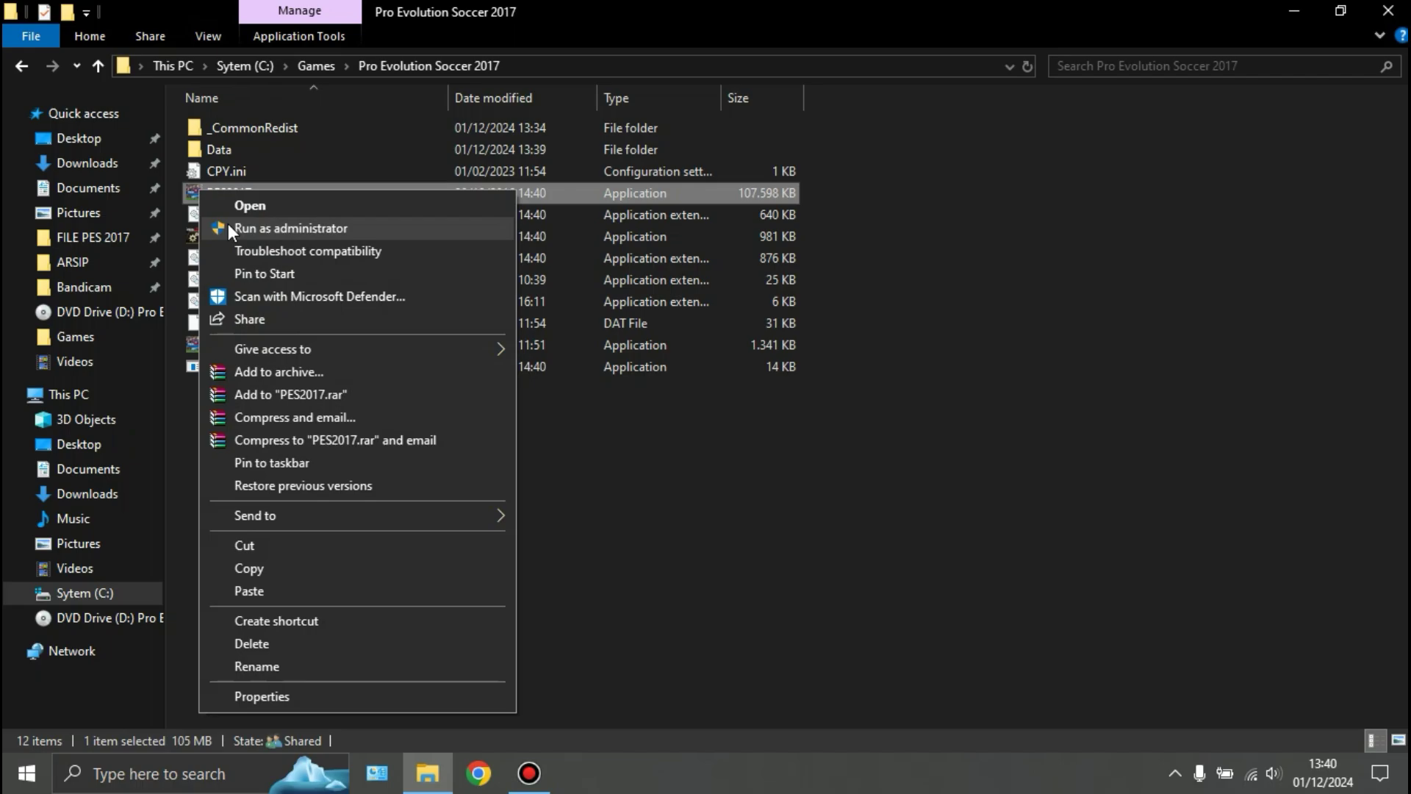
{"action": "left_click", "coordinate": [753, 361]}
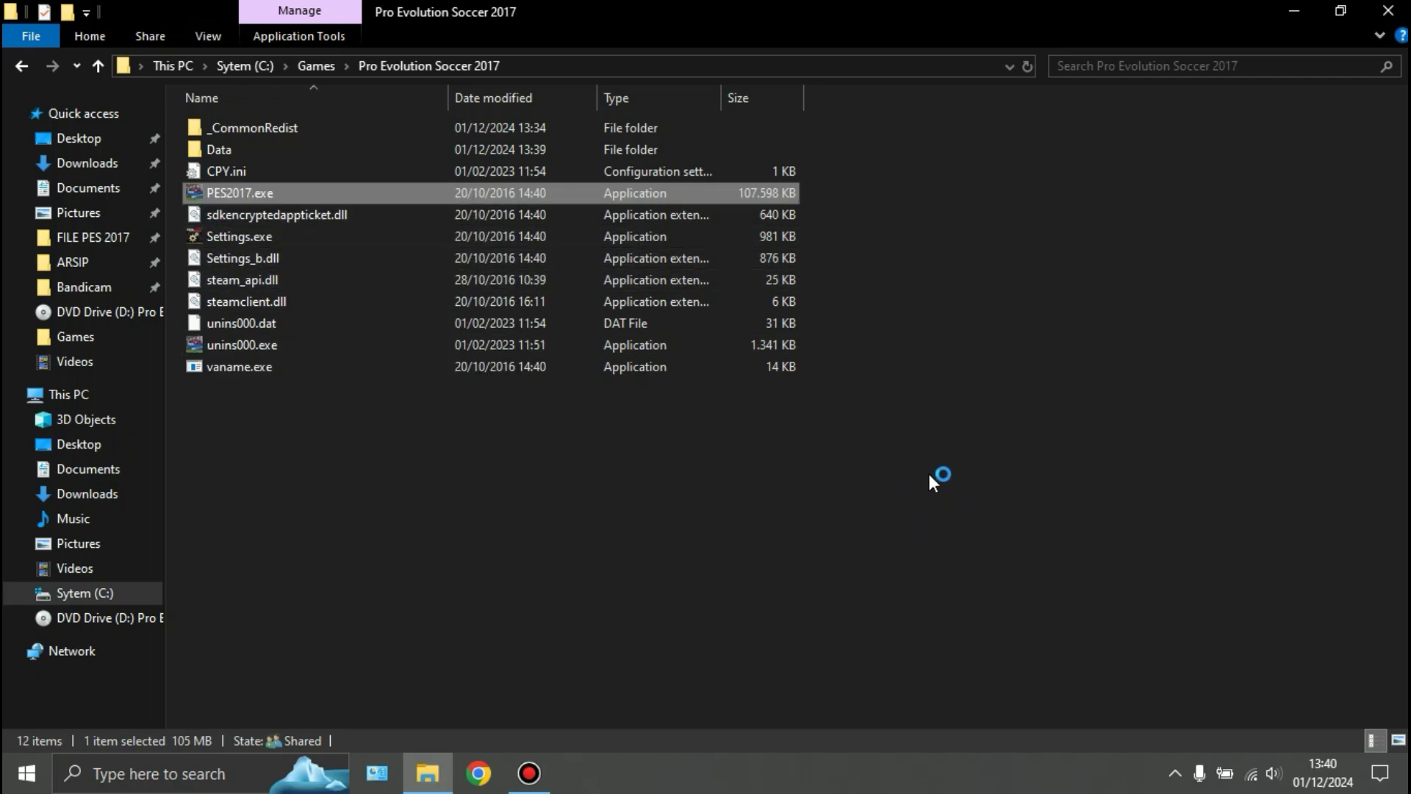
{"action": "mouse_move", "coordinate": [970, 526]}
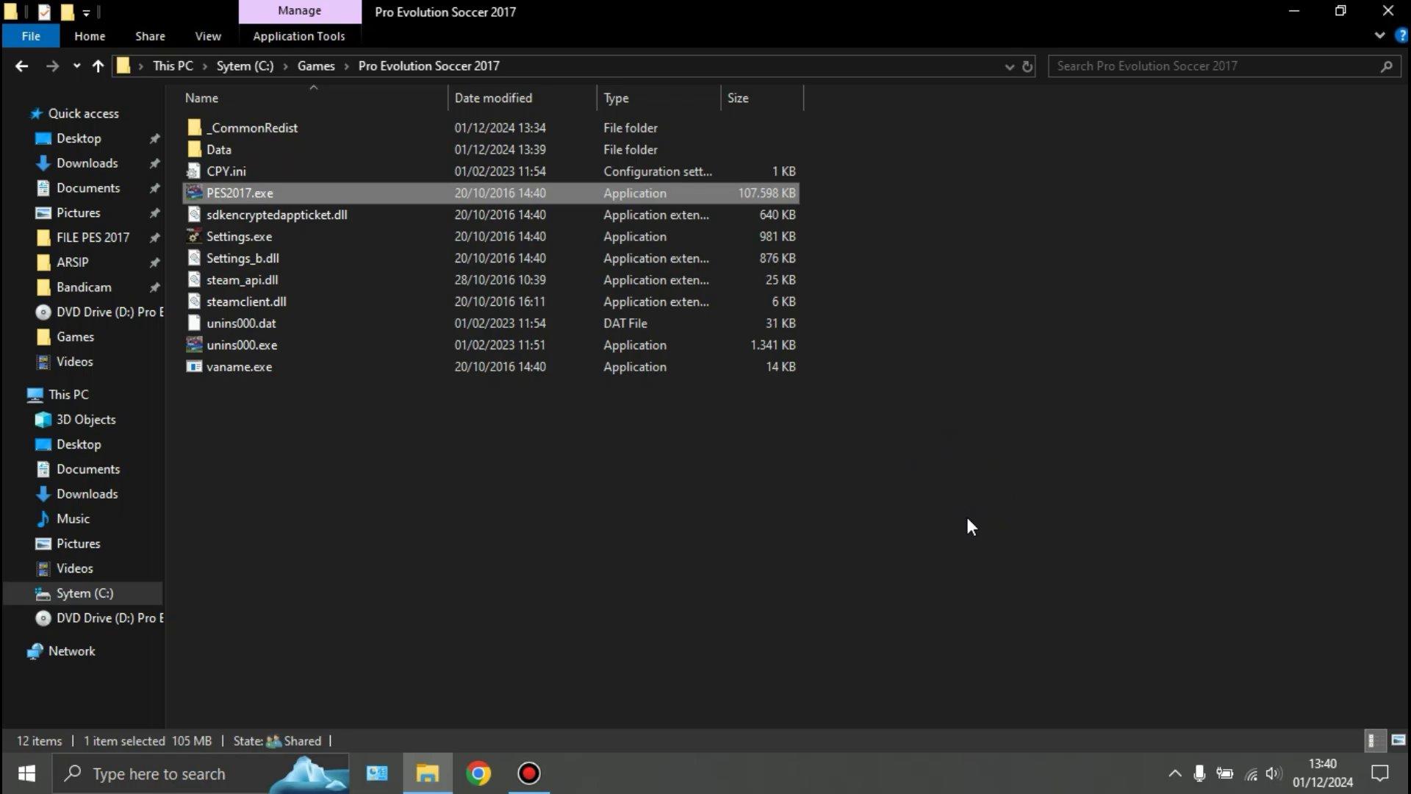
{"action": "double_click", "coordinate": [238, 193]}
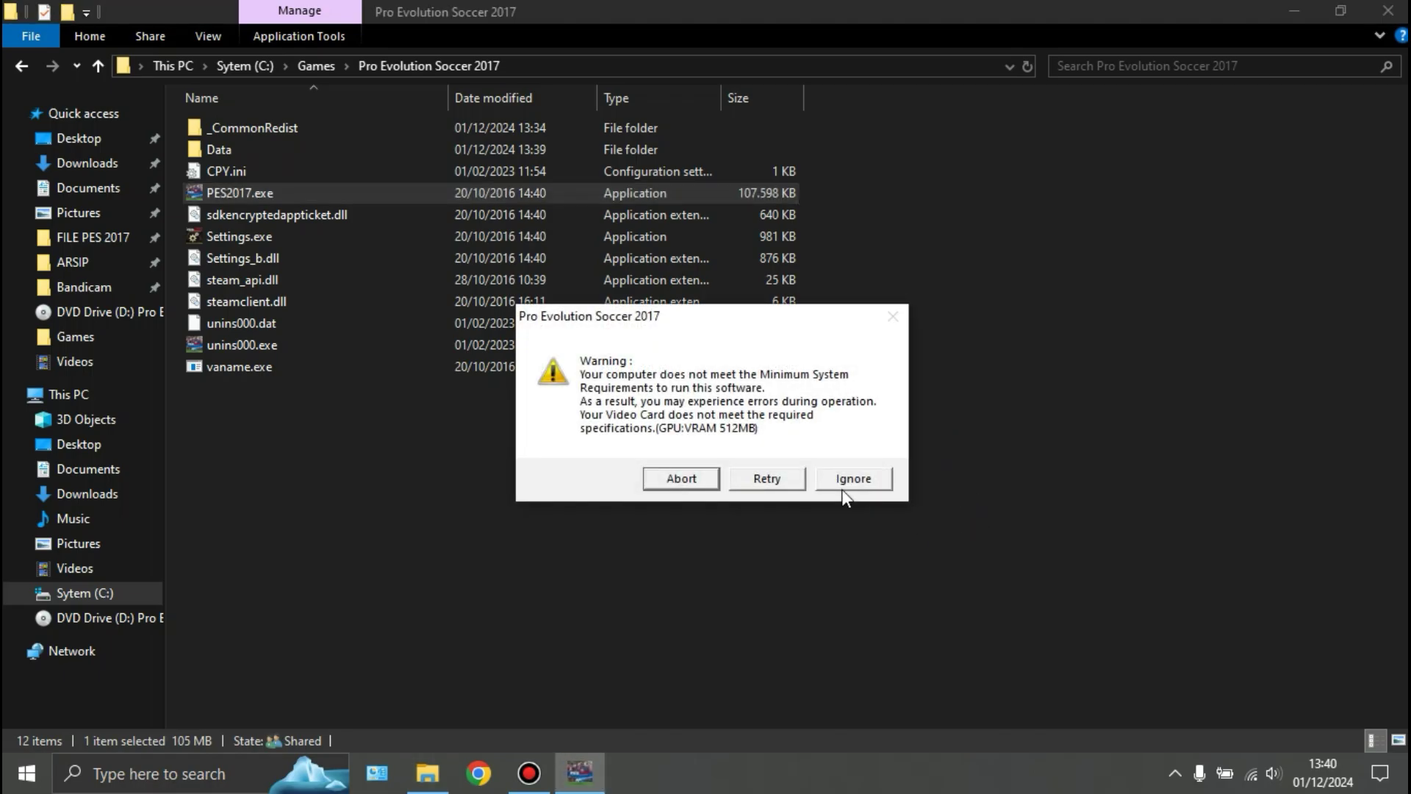
{"action": "mouse_move", "coordinate": [853, 487]}
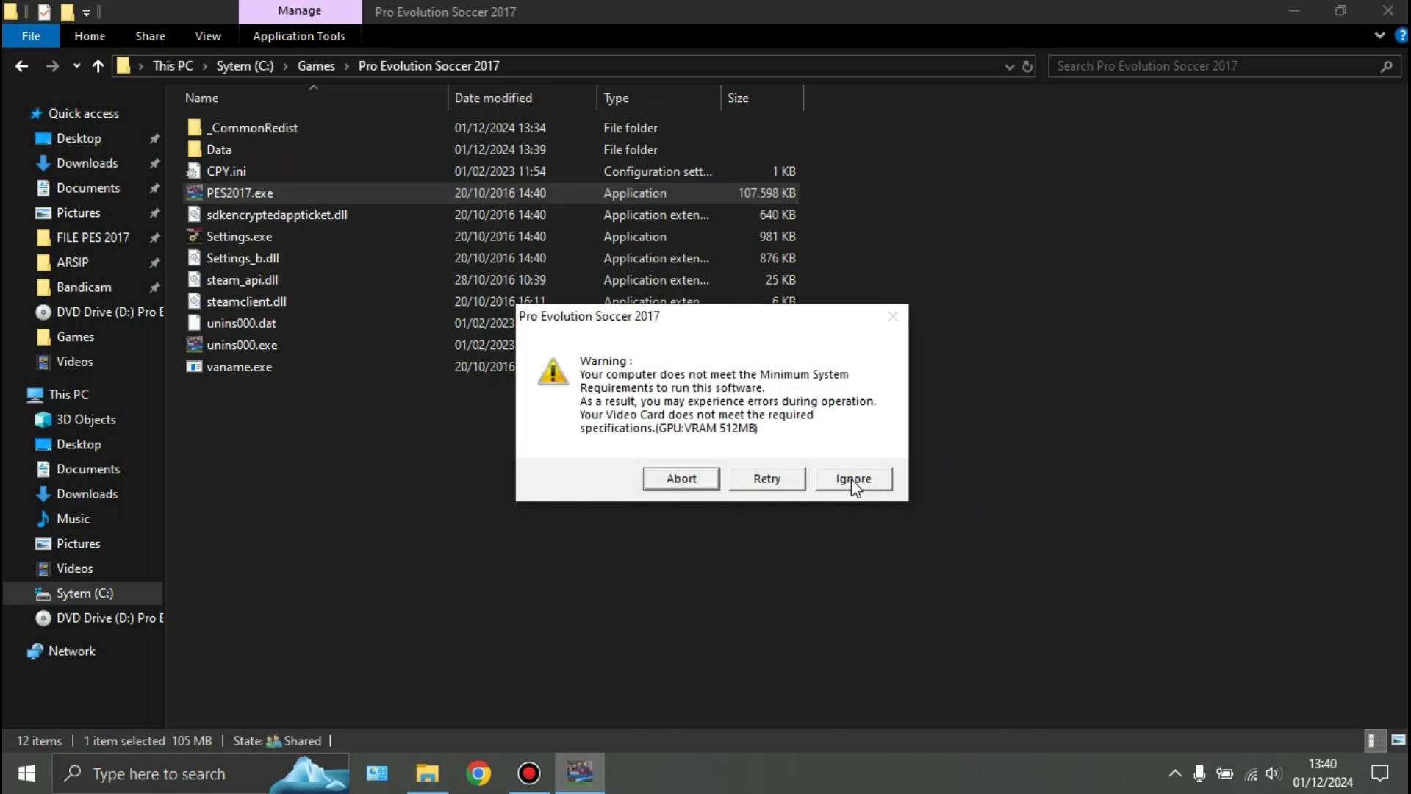
- Ignore the requirements warning and accept the default controller configuration
{"action": "left_click", "coordinate": [851, 478]}
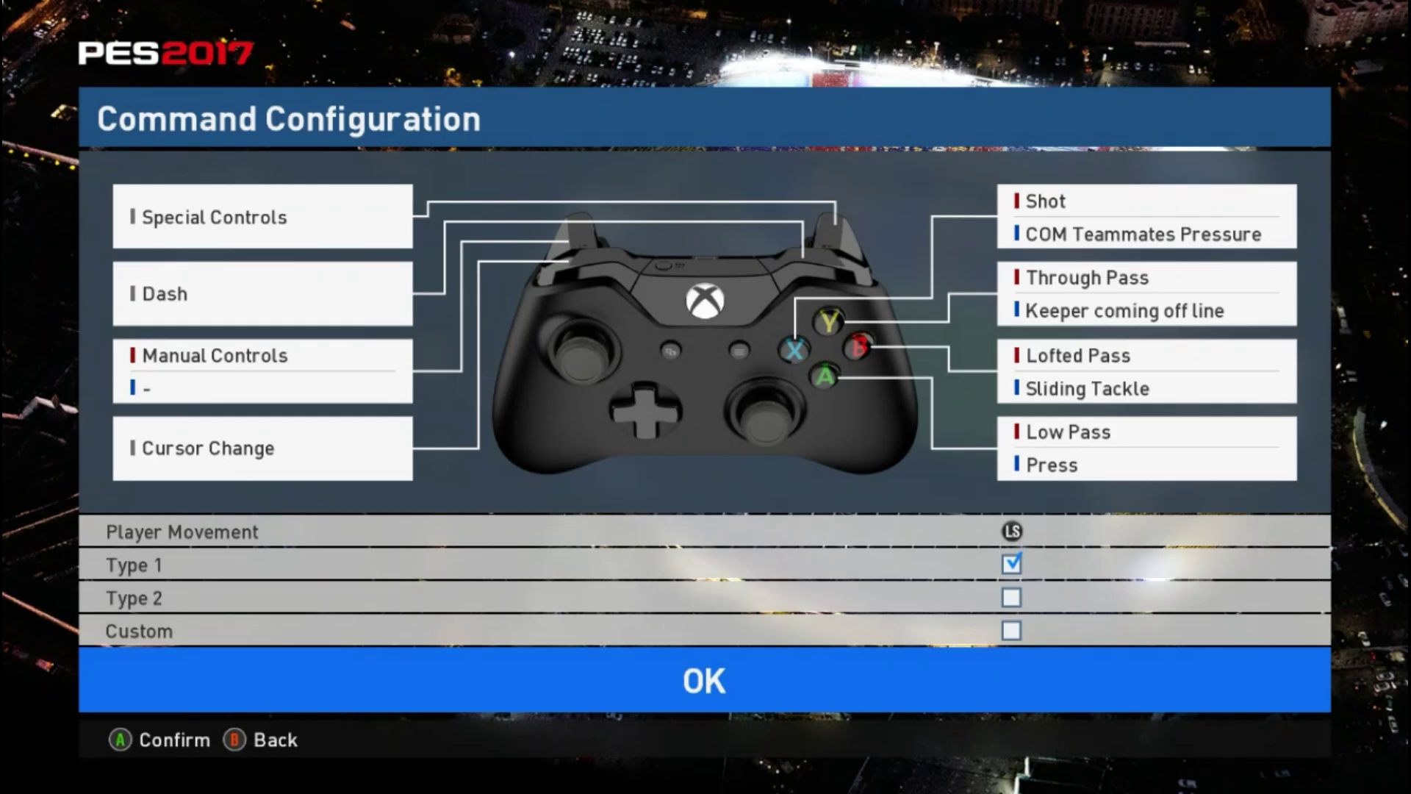
{"action": "left_click", "coordinate": [704, 681]}
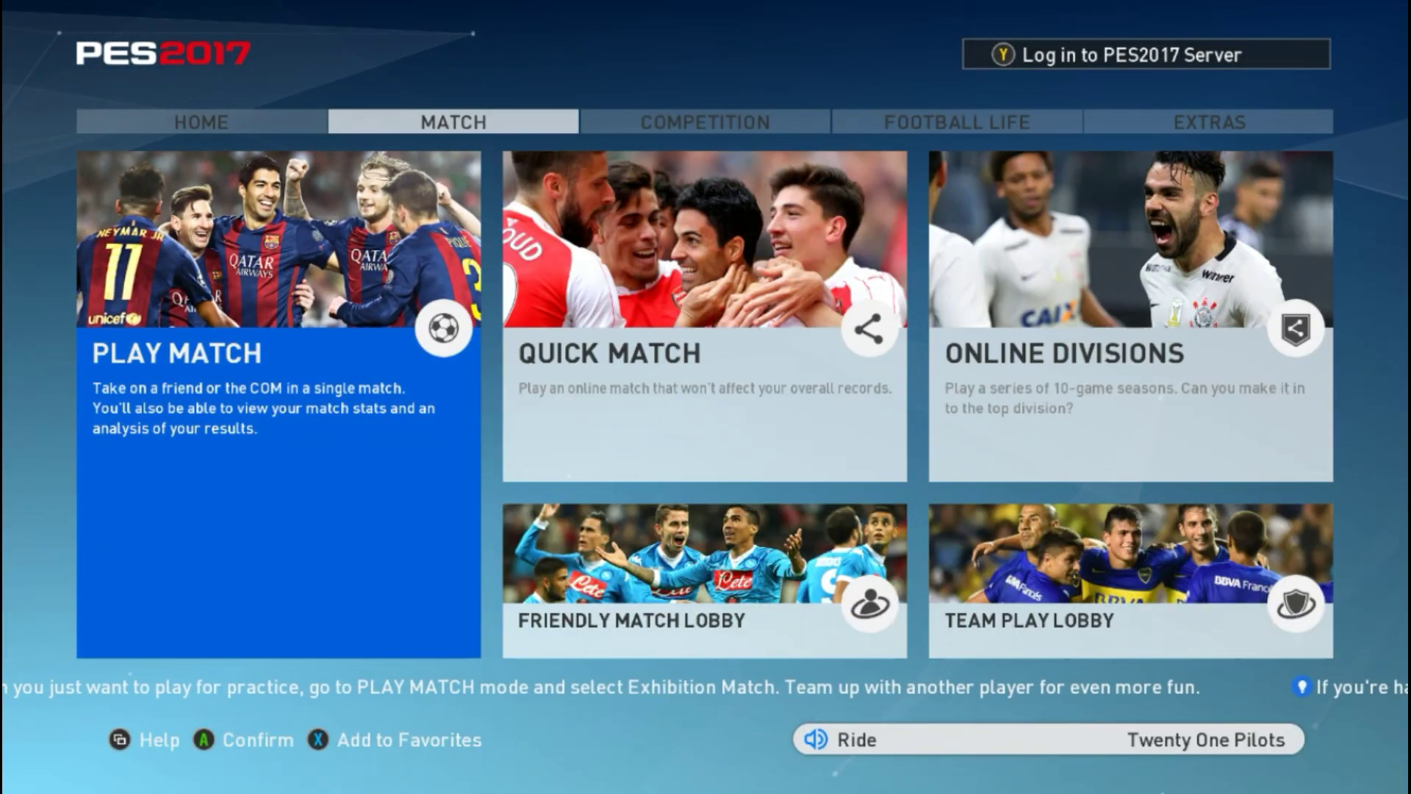
- Browse the main menu's FOOTBALL LIFE and EXTRAS sections, returning to HOME
{"action": "left_click", "coordinate": [704, 122]}
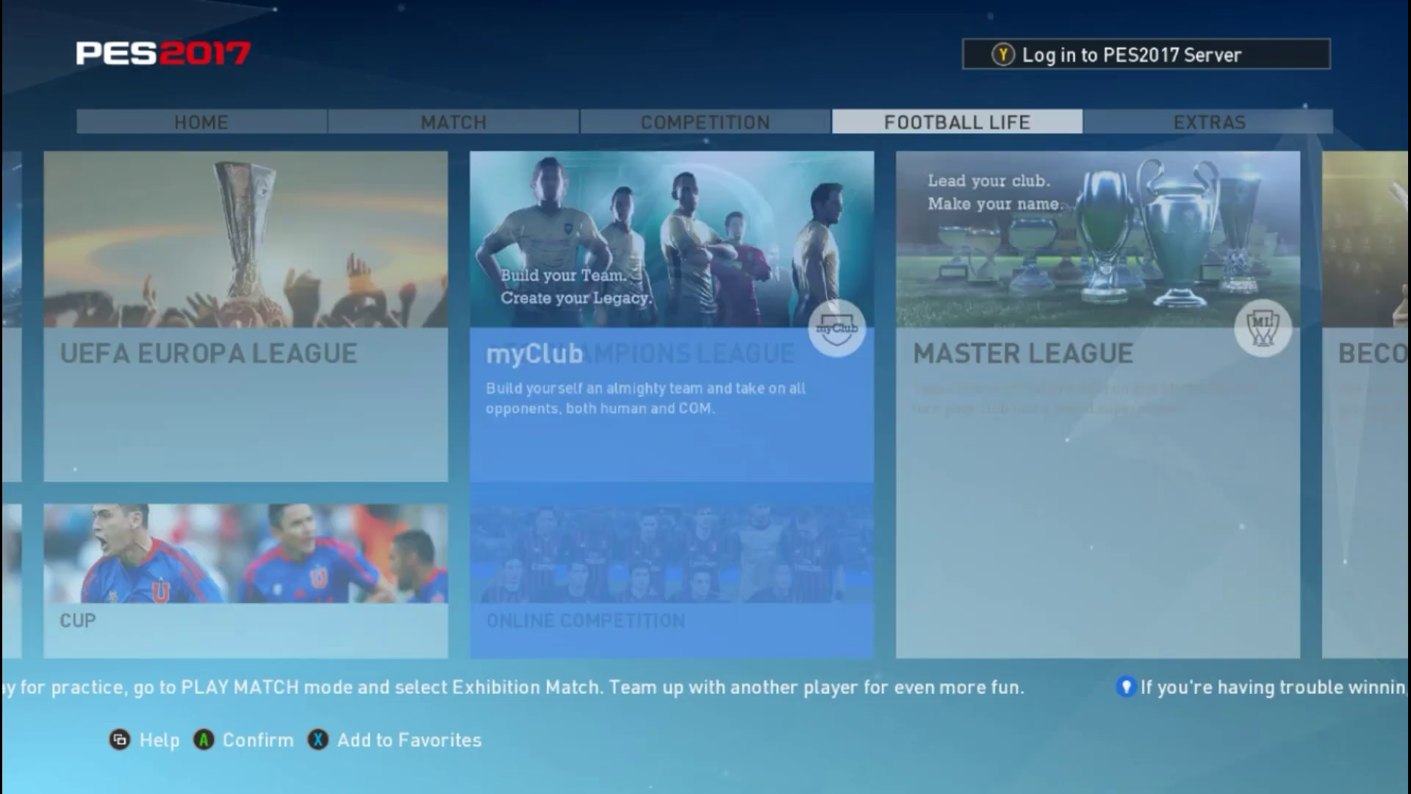
{"action": "left_click", "coordinate": [1209, 122]}
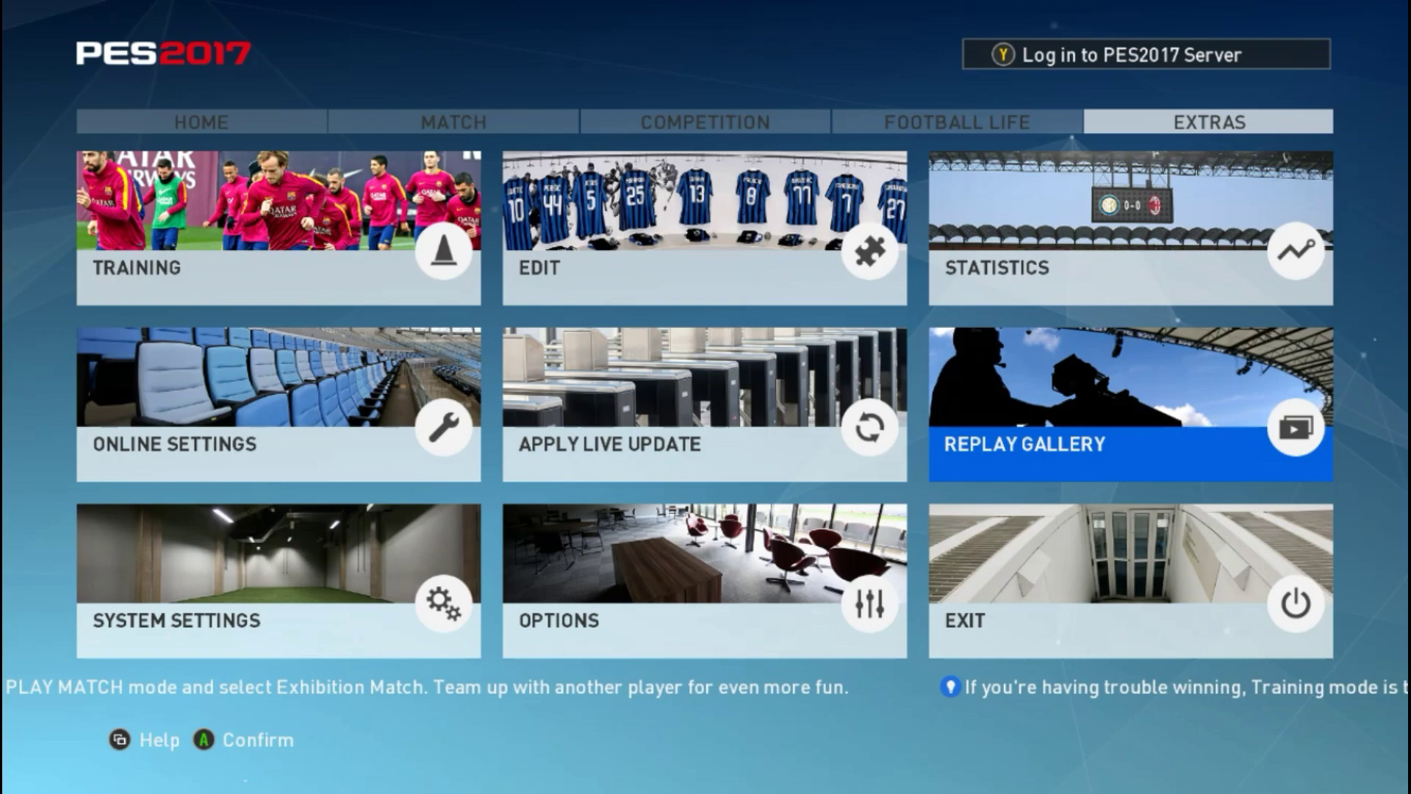
{"action": "left_click", "coordinate": [200, 123]}
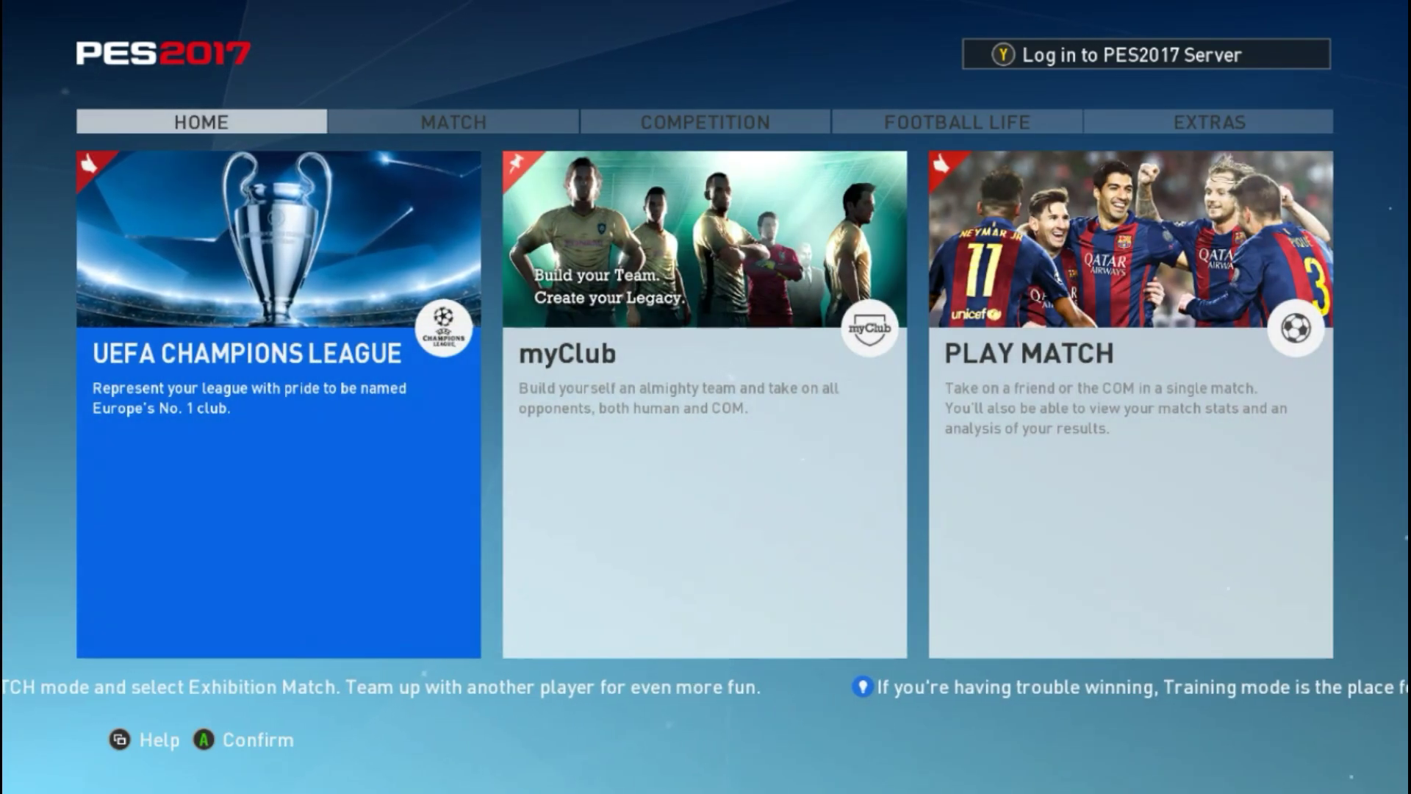